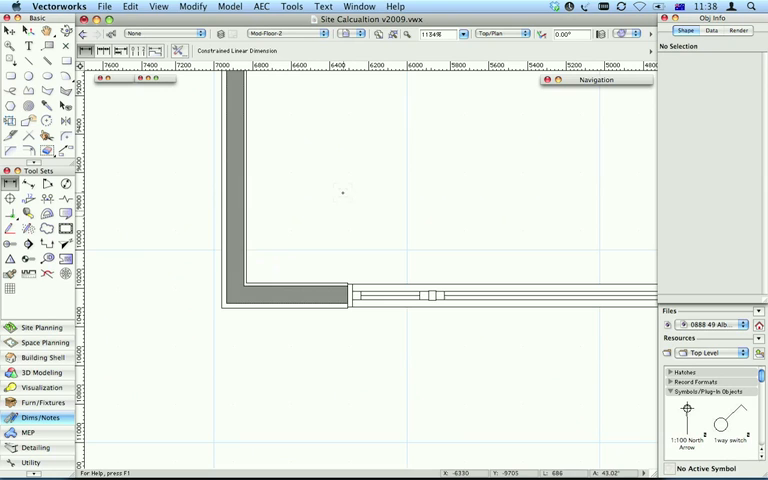
mouse_move(338, 183)
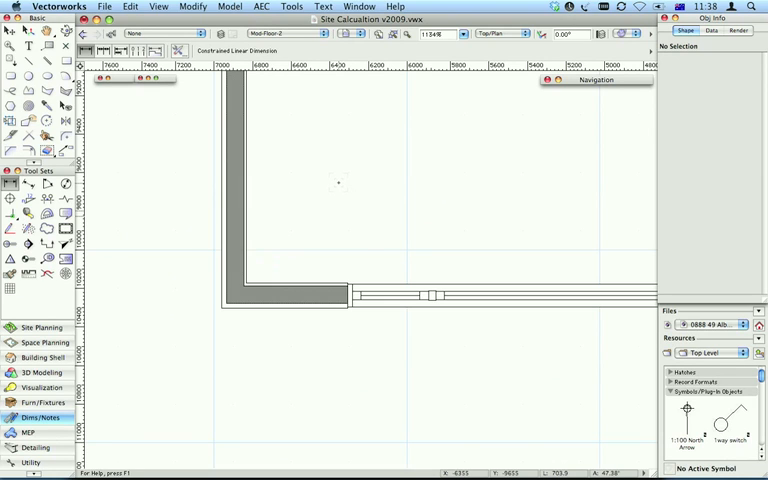
Step: Confirm Associate dimensions and Auto associate are on (Arch standard) in Document Preferences' Dimensions tab
right_click(338, 183)
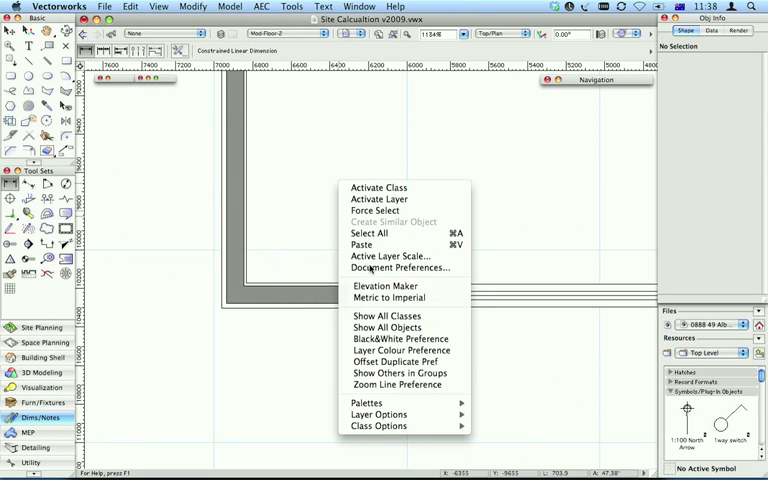
left_click(401, 267)
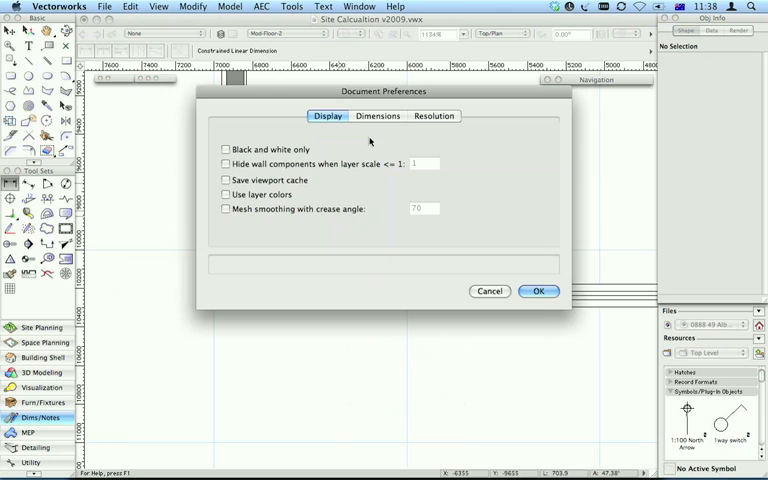
left_click(377, 115)
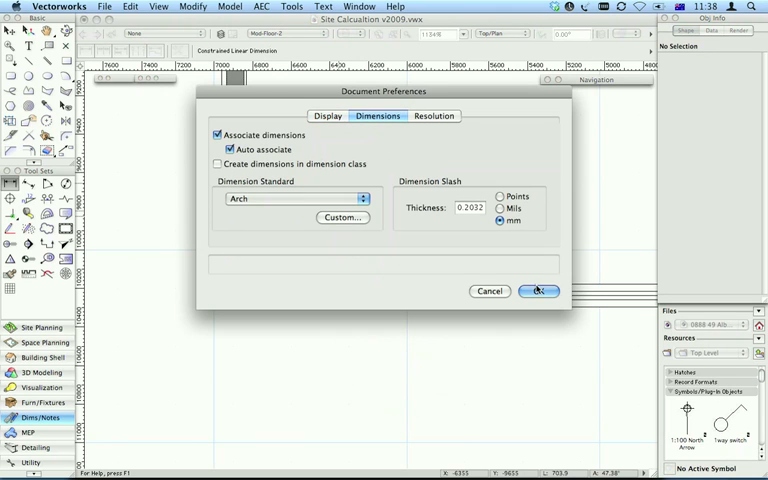
left_click(538, 291)
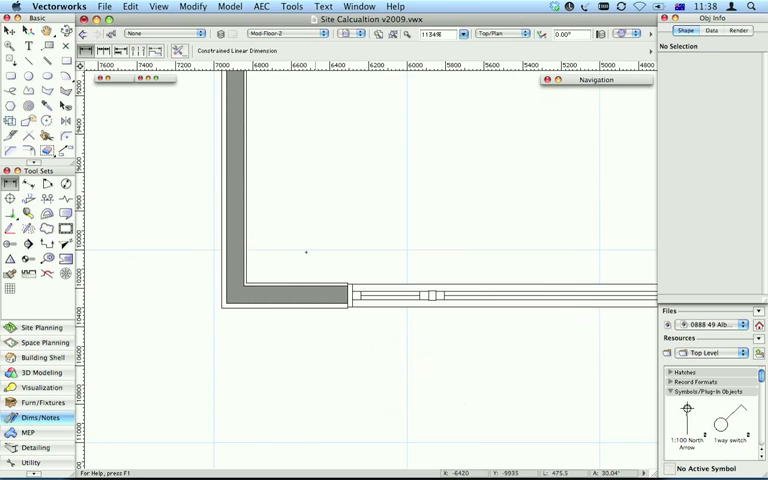